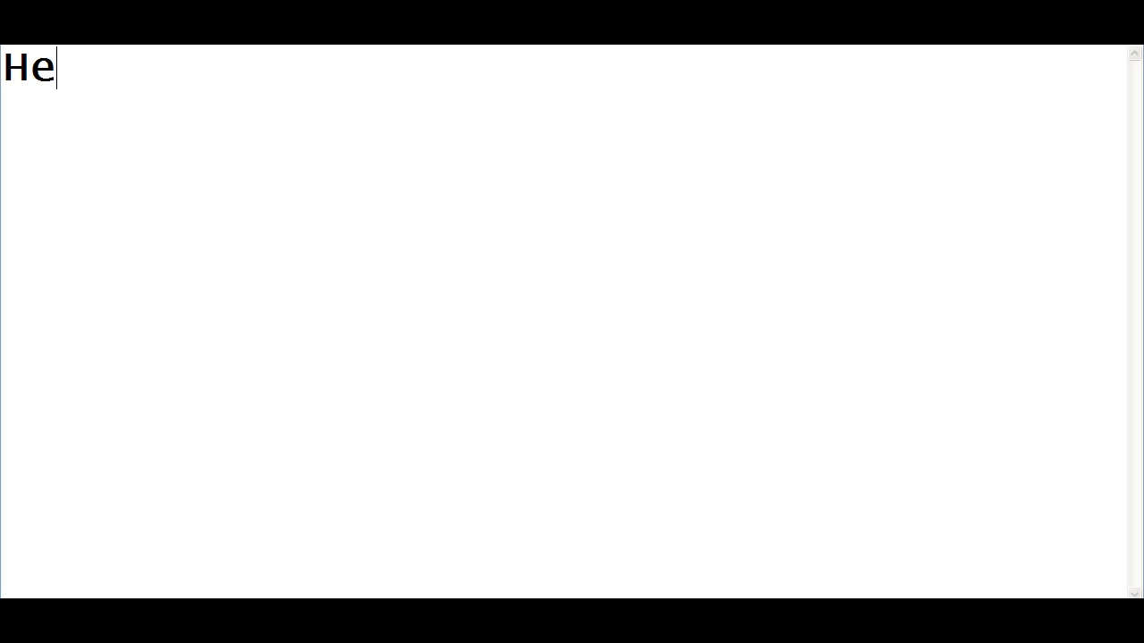
Write the first line: today I will show you how to use the blur on Camtasia.
type("llo tod")
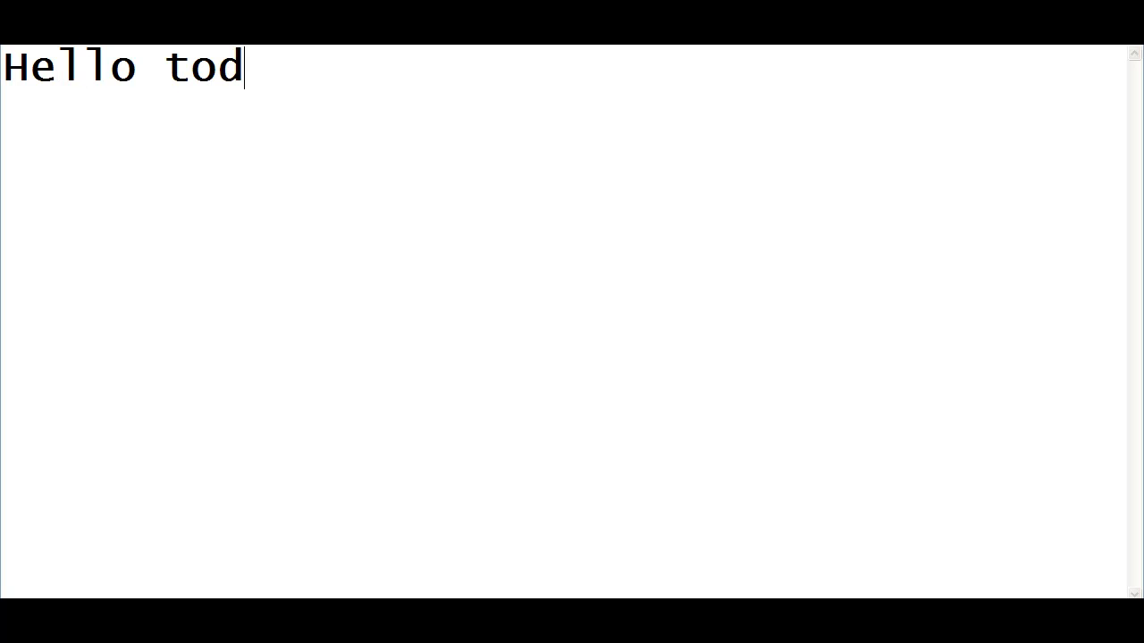
type("ay i wil")
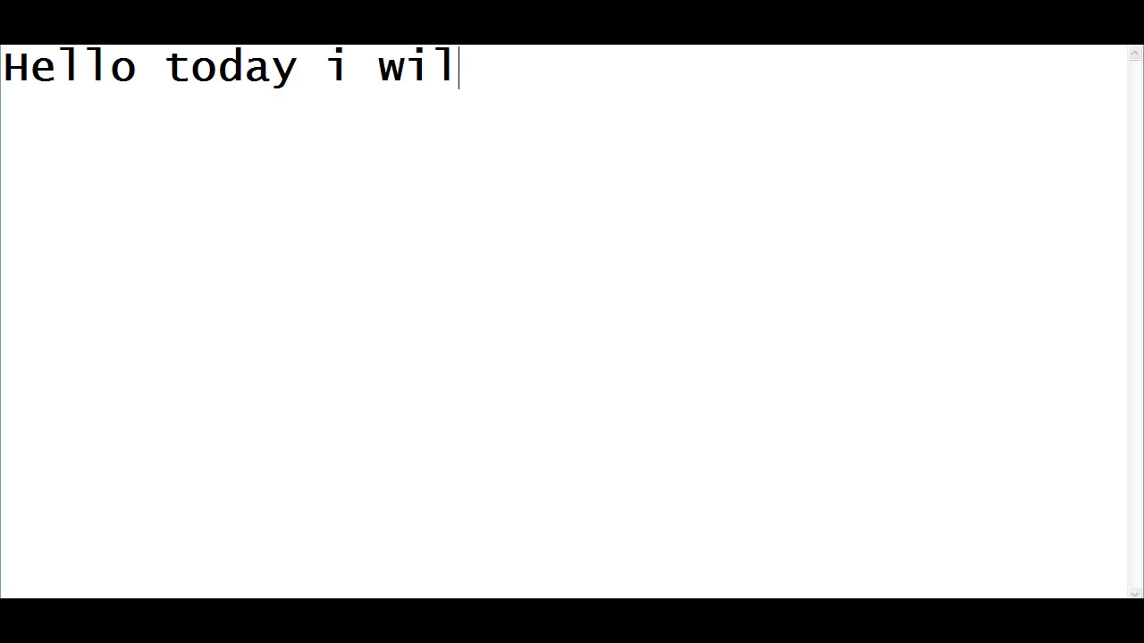
type("l show y")
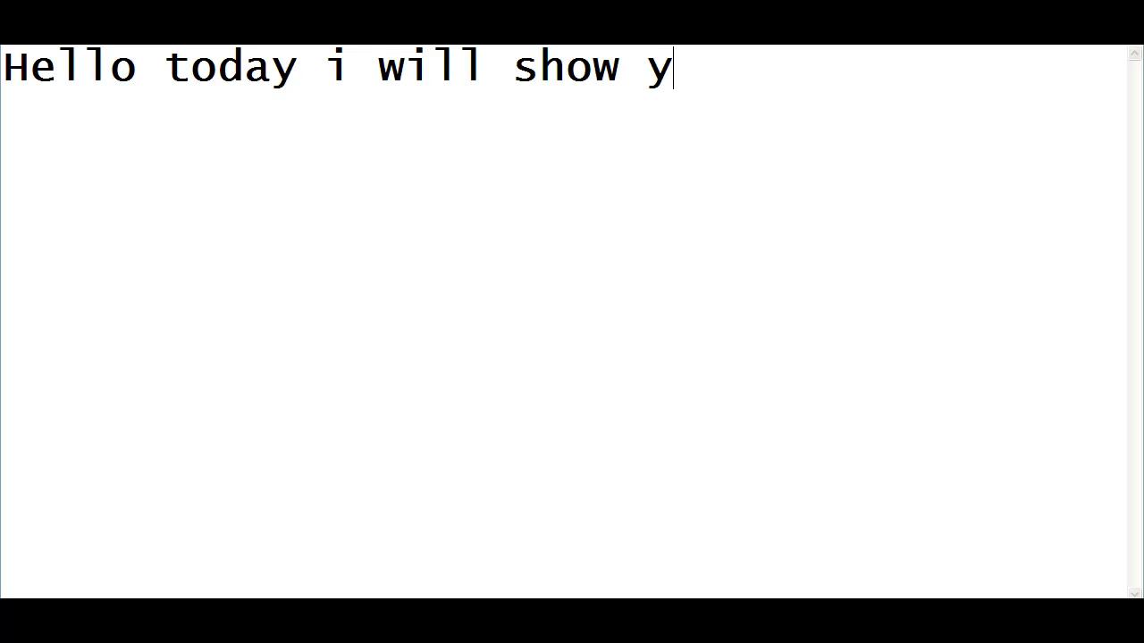
type("u ho")
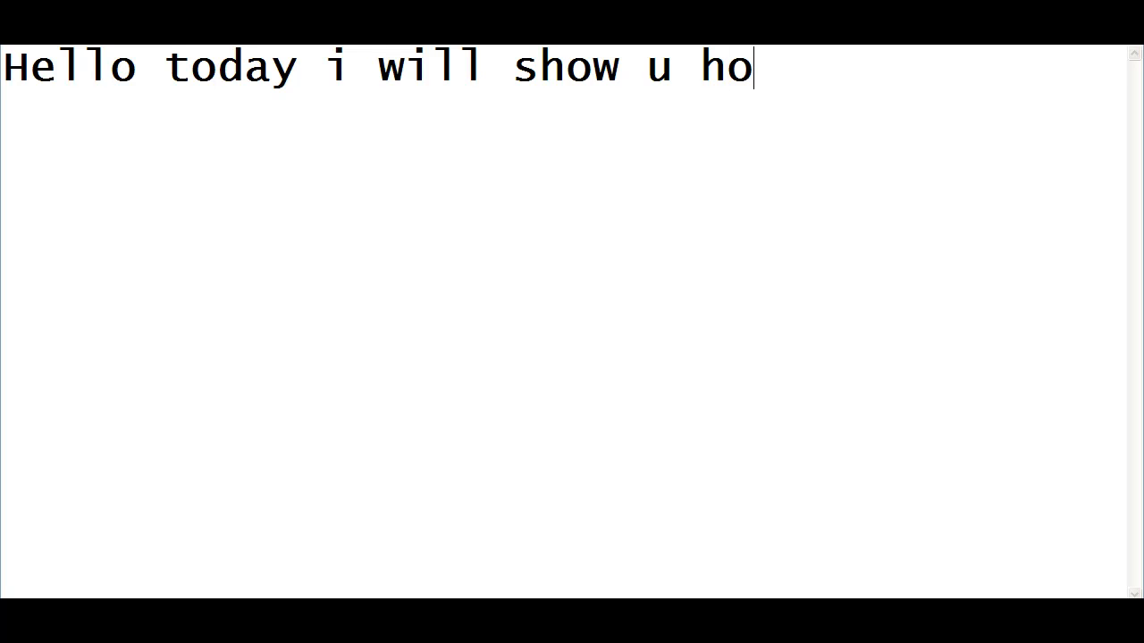
type("w to u")
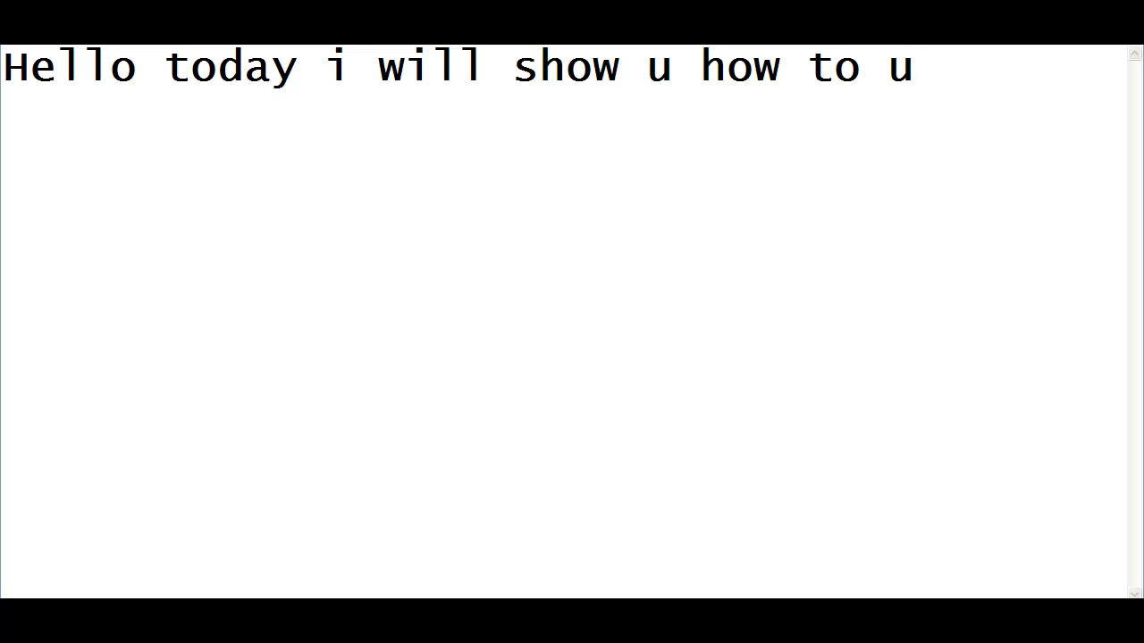
type("use t")
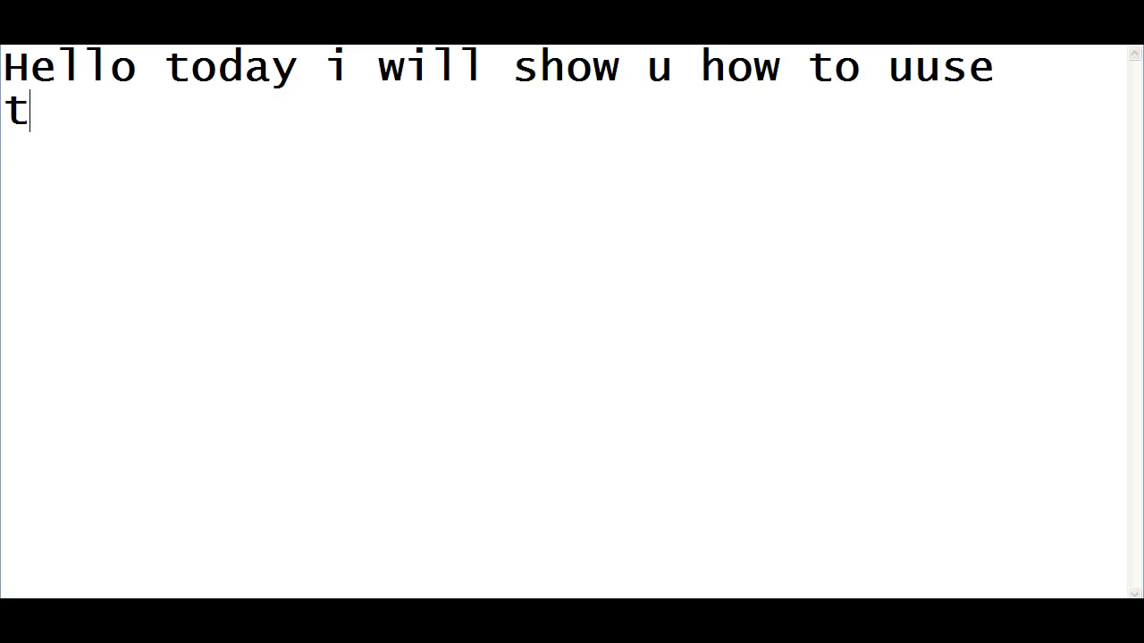
type("he blur featu")
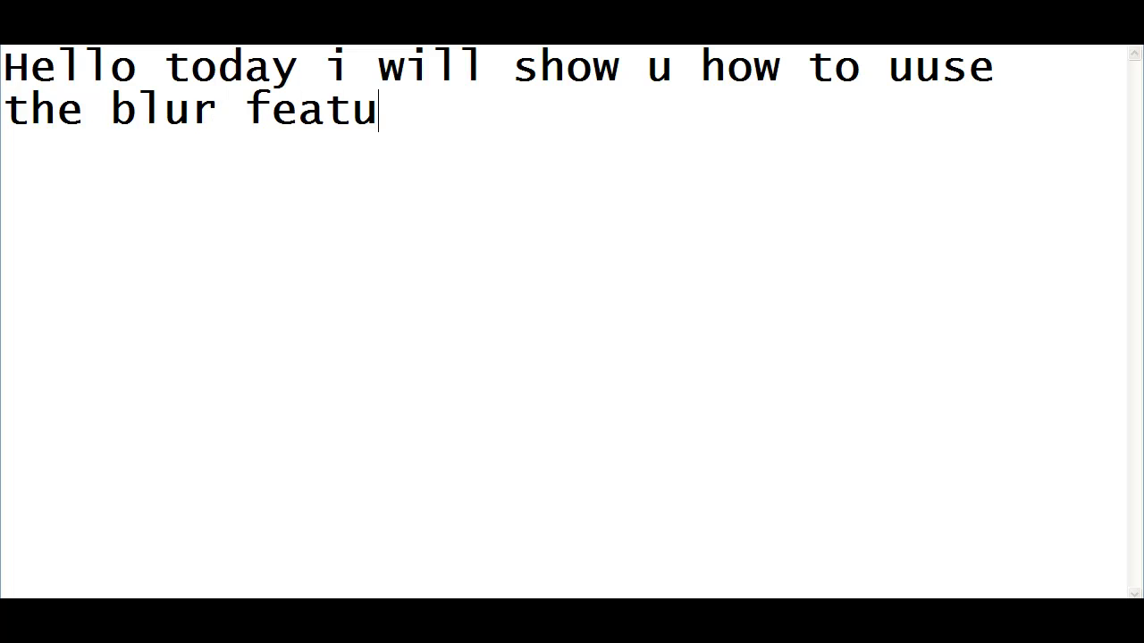
type("re on c")
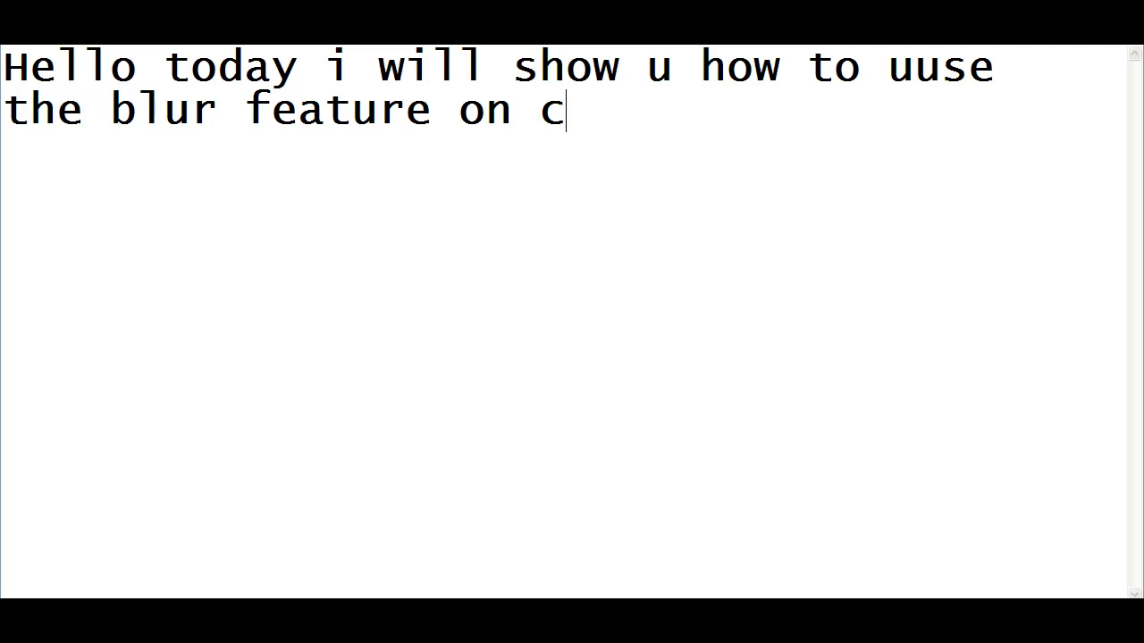
type("amtas")
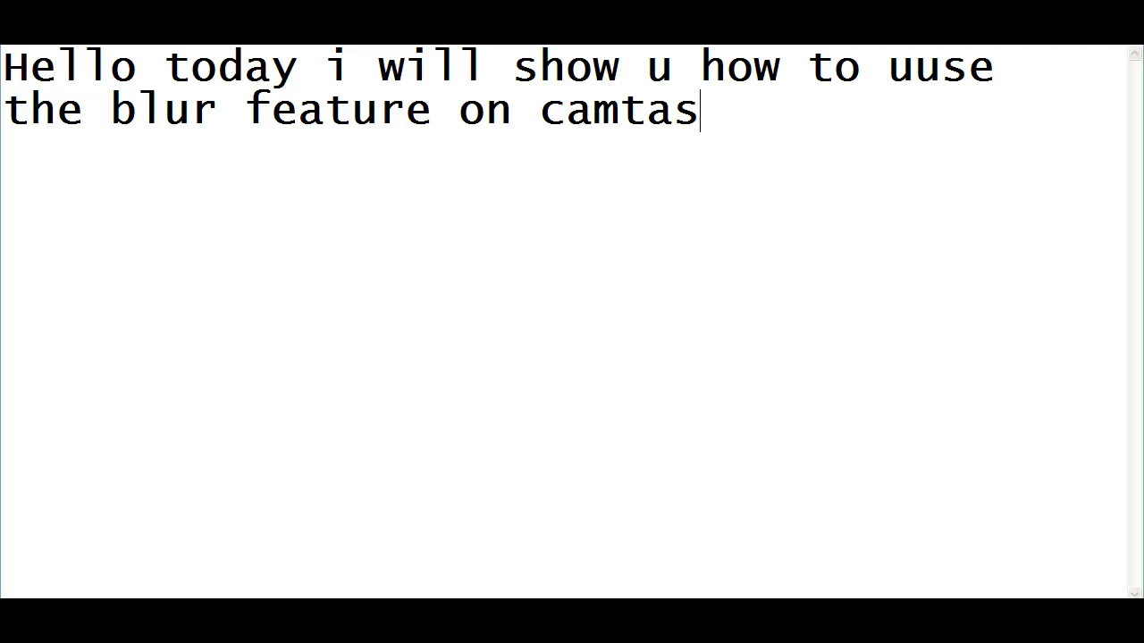
type("ia")
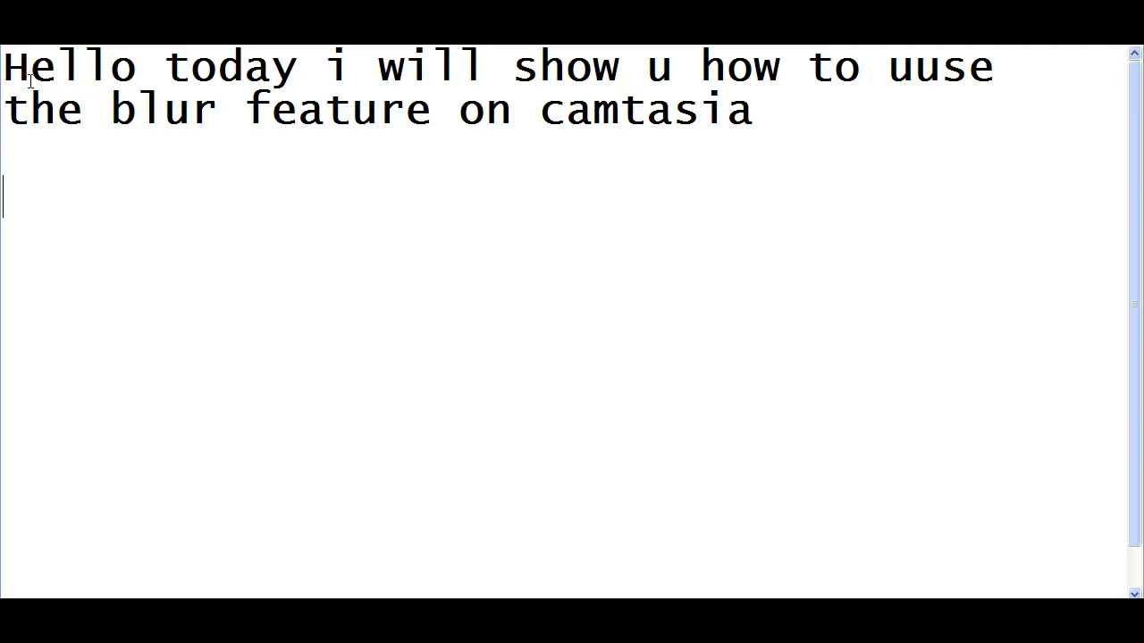
Add that you can use it to hide personal or secret information, ending with '!!!'.
type("u can u")
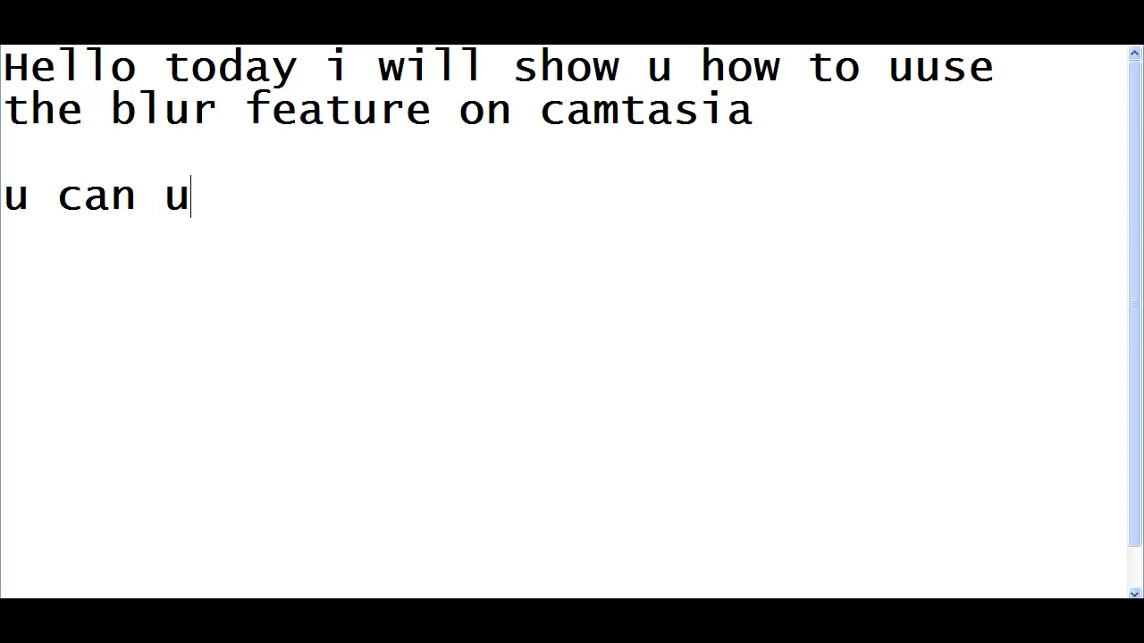
type("se this")
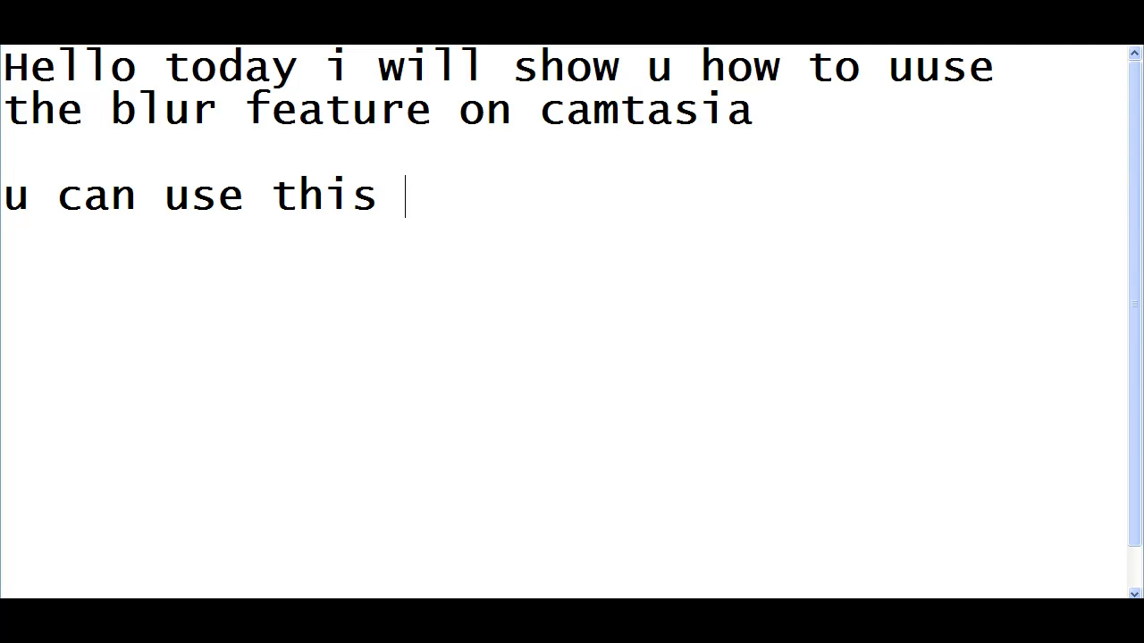
type("if u wan")
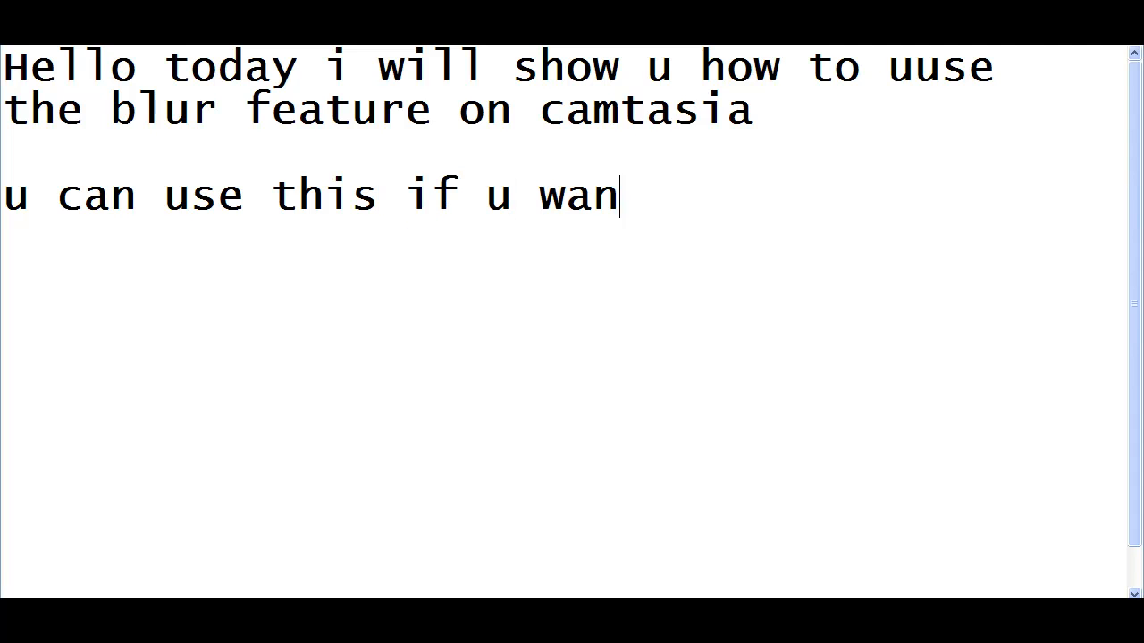
type("na hide")
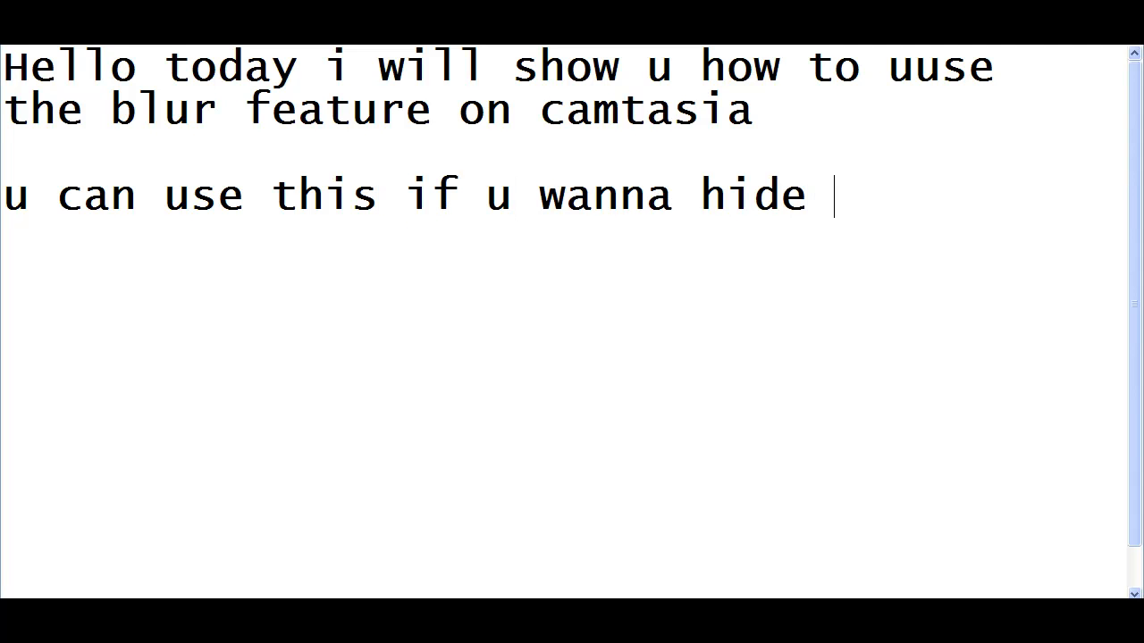
type("person")
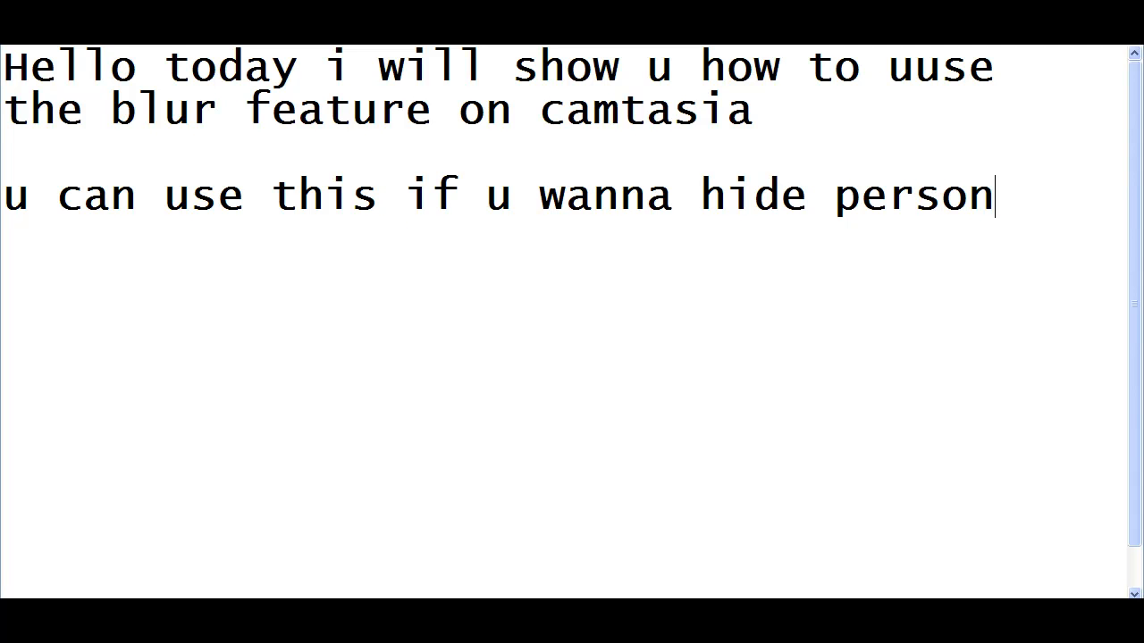
type("al or scr")
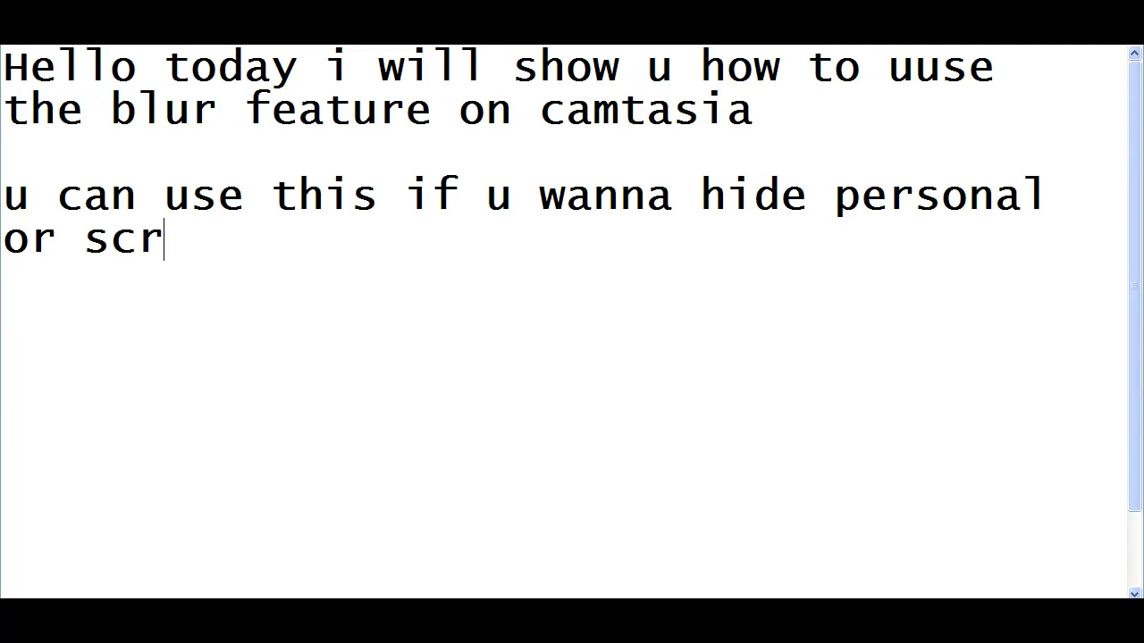
type("et")
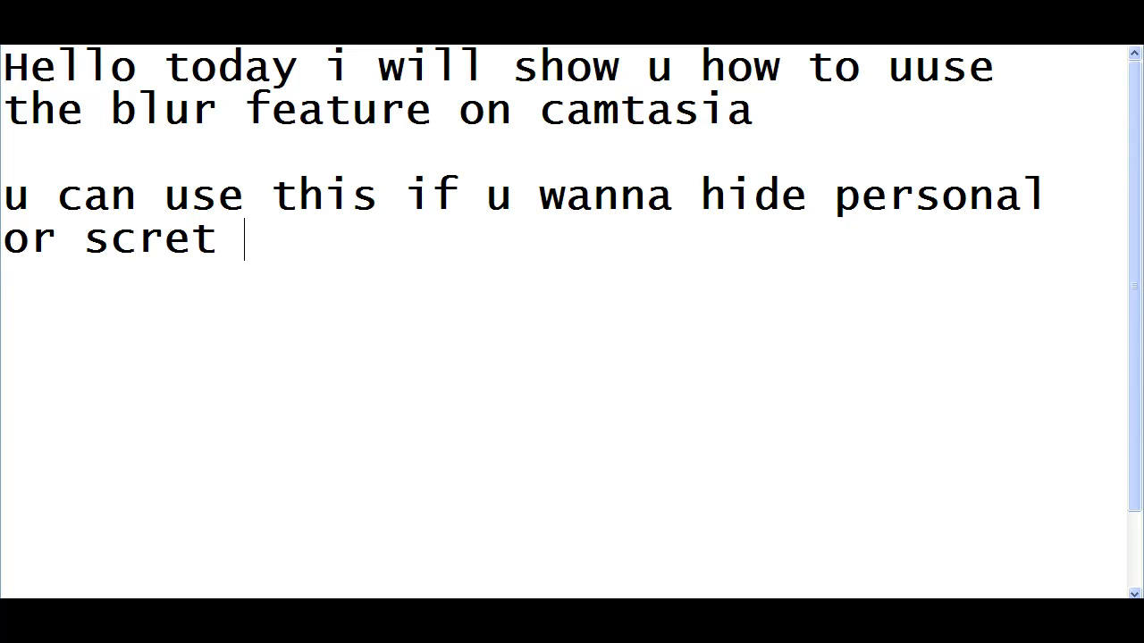
type("informa")
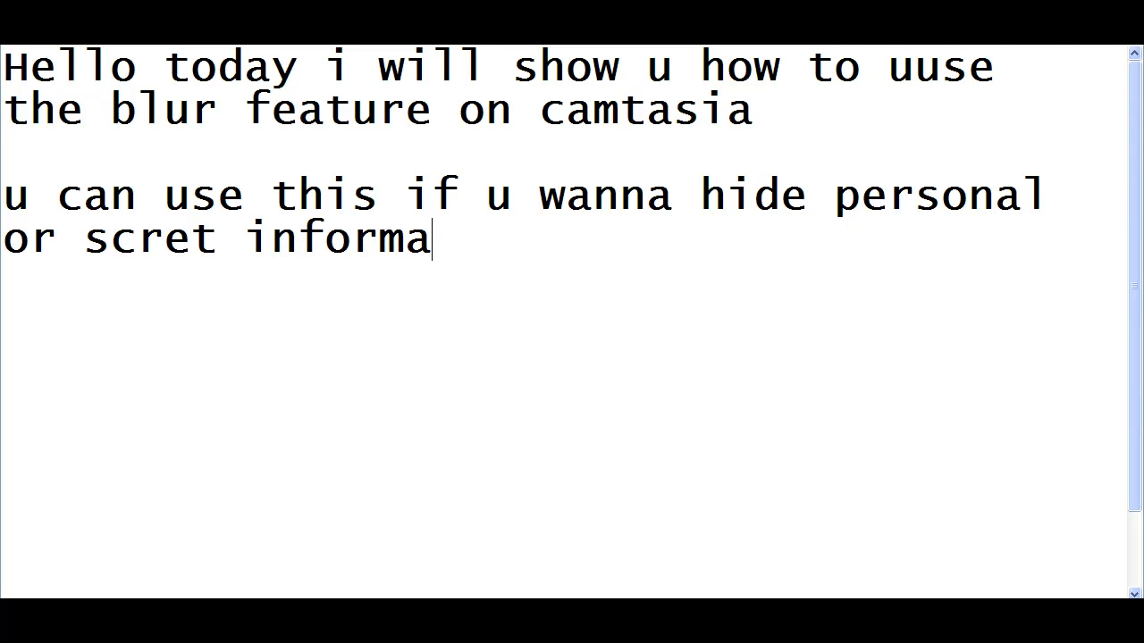
type("tion !!!!!!!!")
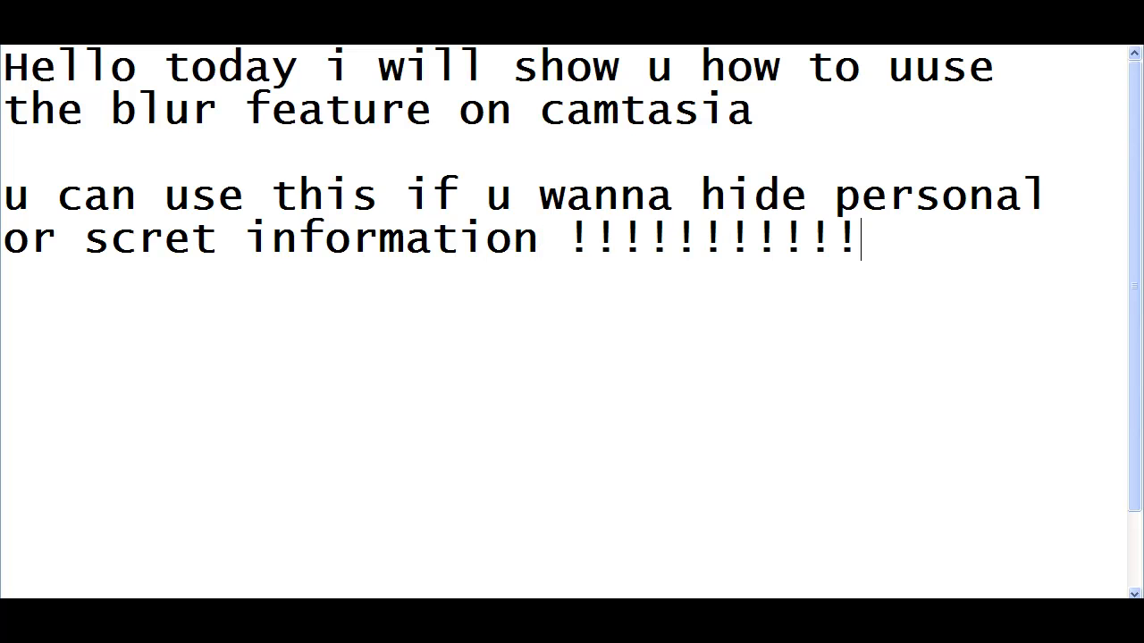
type("!!!")
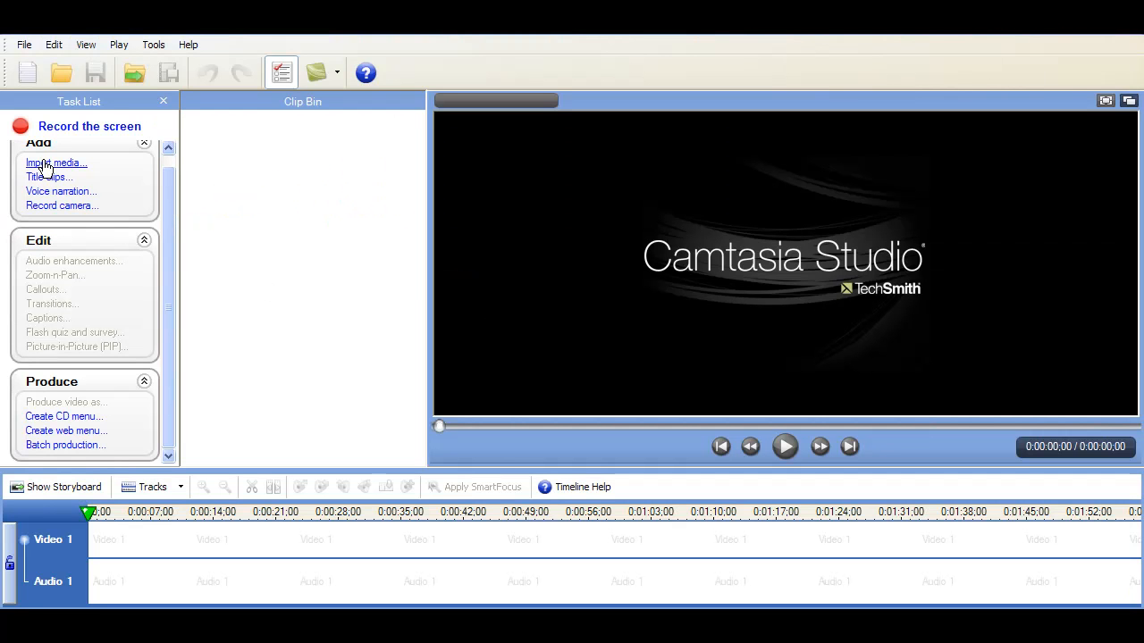
Import the ballsjump video from the Desktop CAMTASIAAAA folder into the project.
left_click(57, 162)
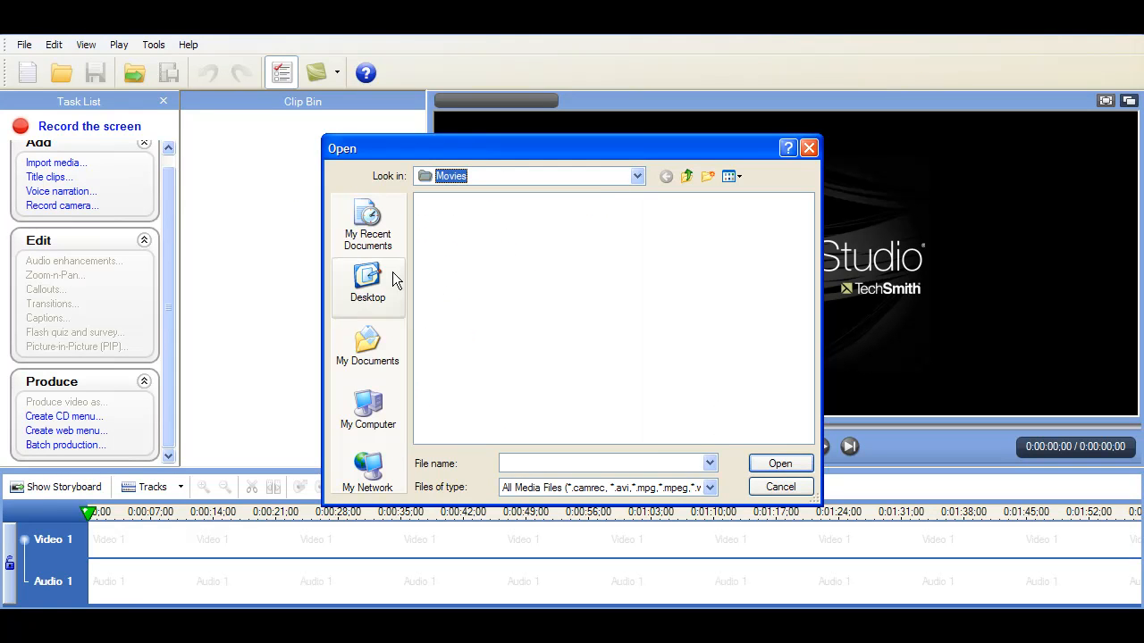
left_click(368, 286)
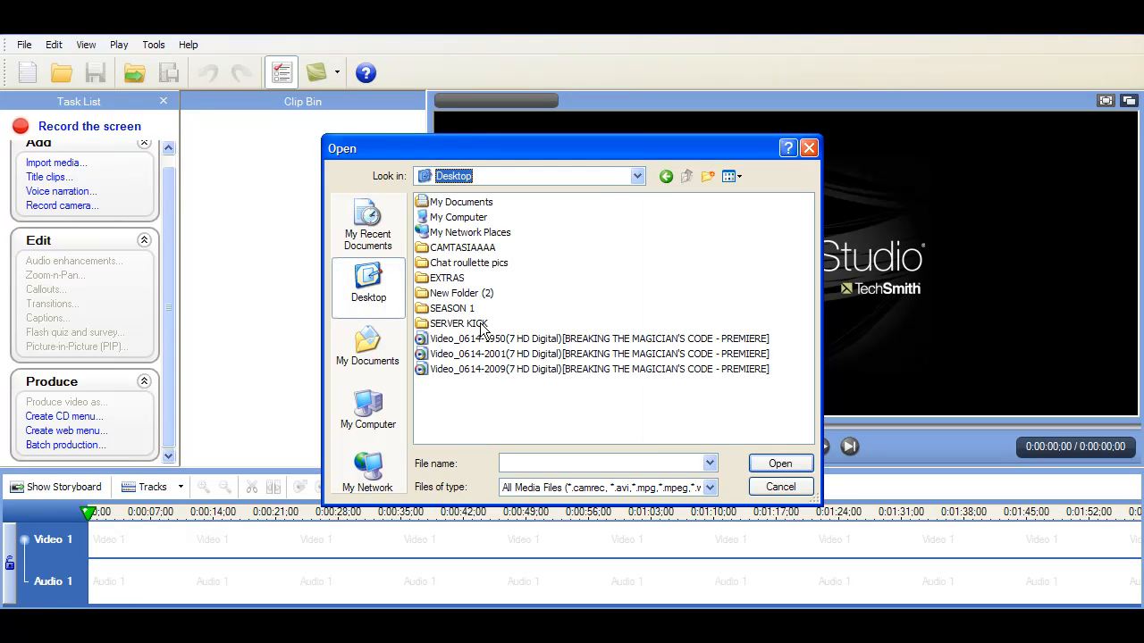
double_click(456, 246)
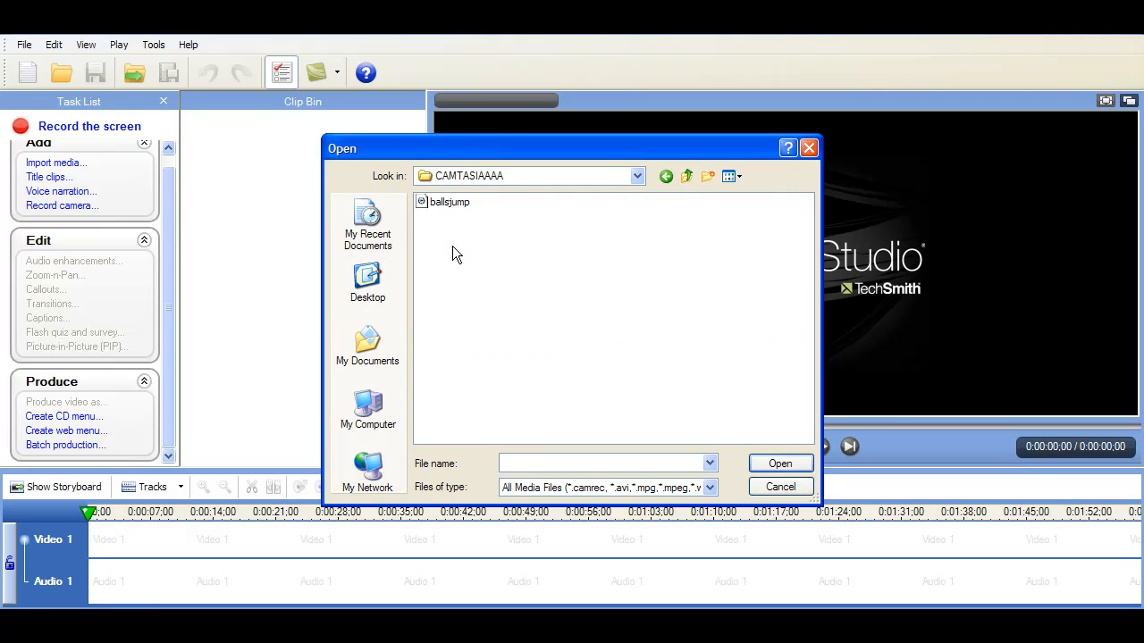
left_click(450, 200)
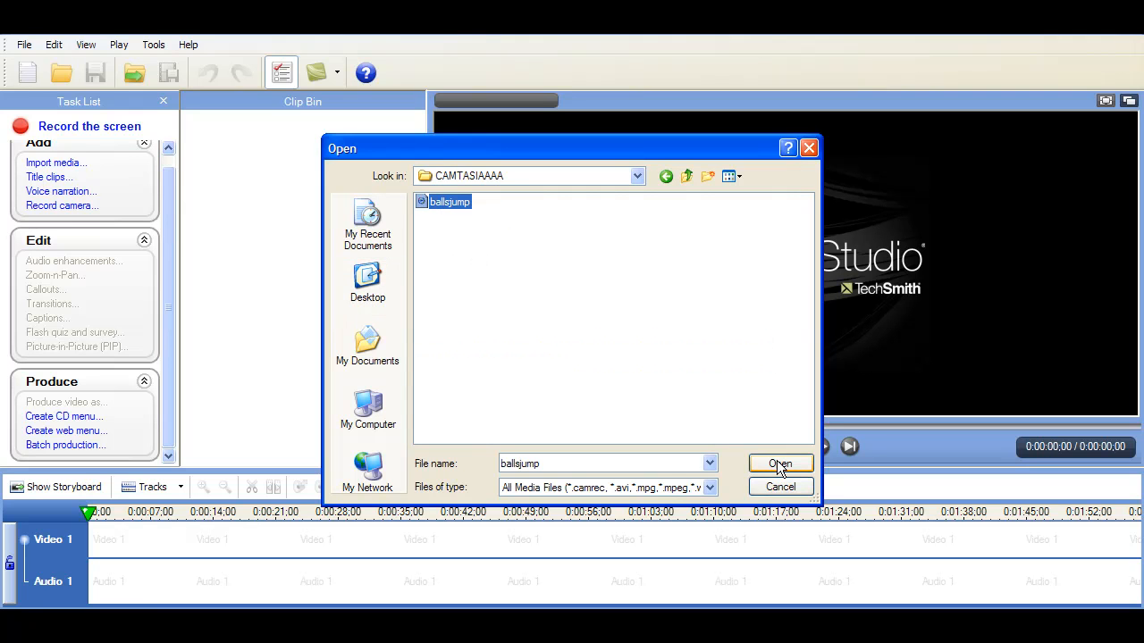
left_click(780, 463)
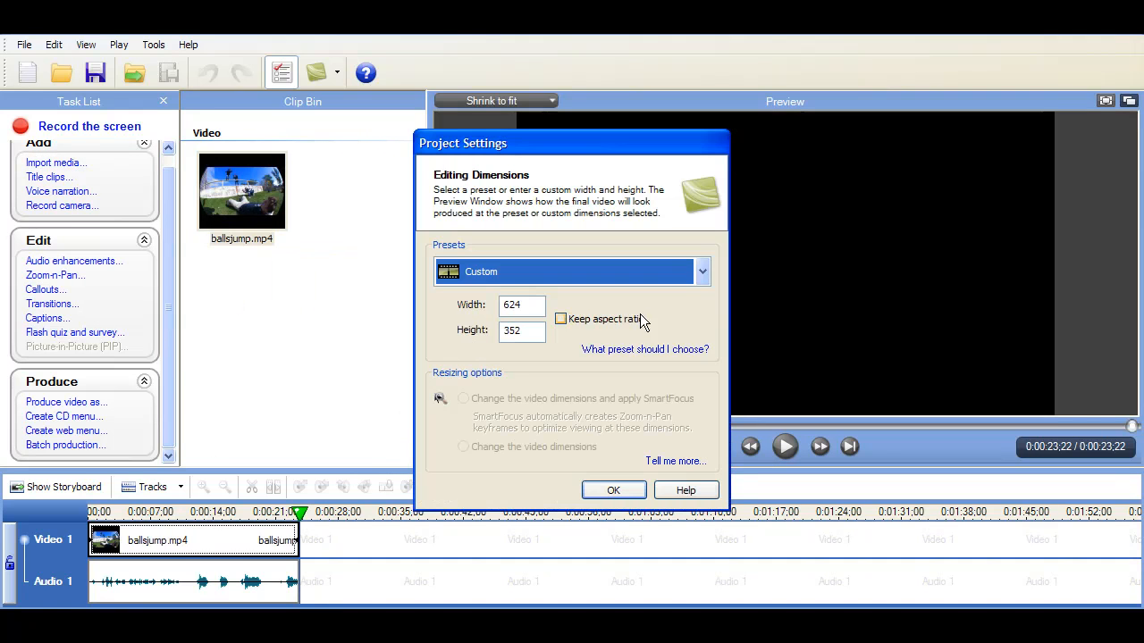
Set the project dimensions to the YouTube HD 1280×720 preset.
left_click(572, 272)
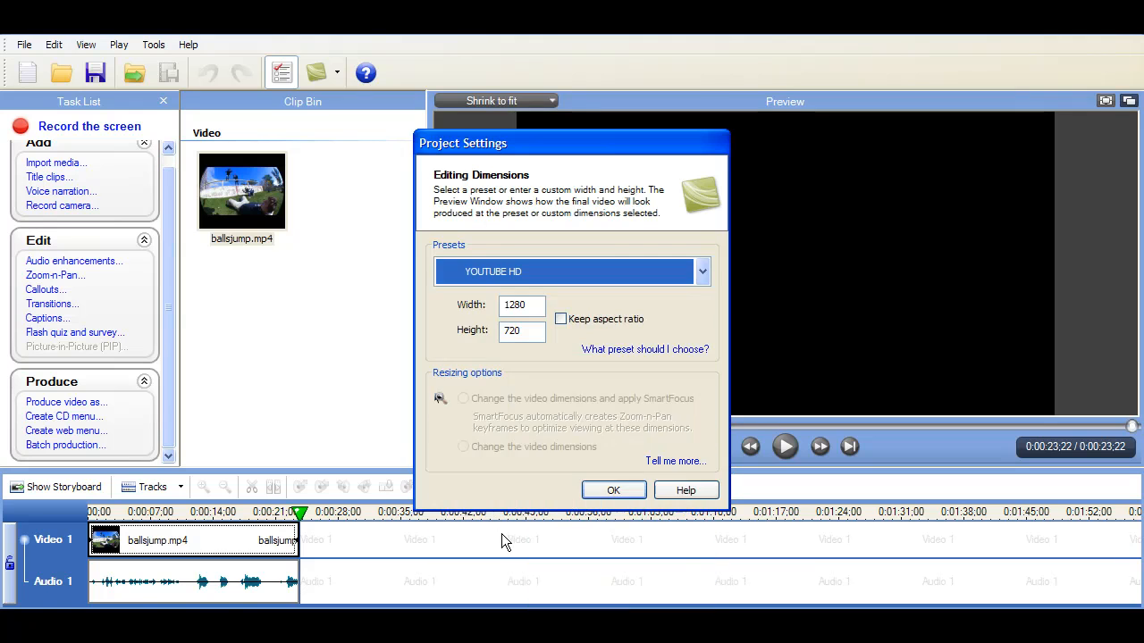
left_click(613, 489)
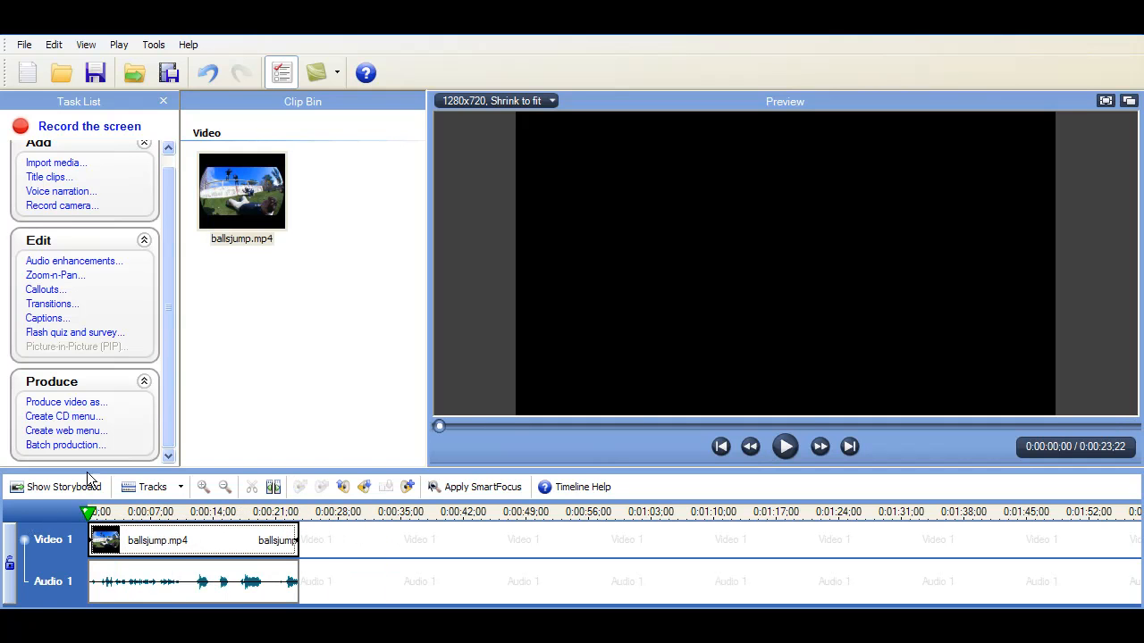
Add a new callout of type Blur Callout and play the video to see its area.
left_click(46, 290)
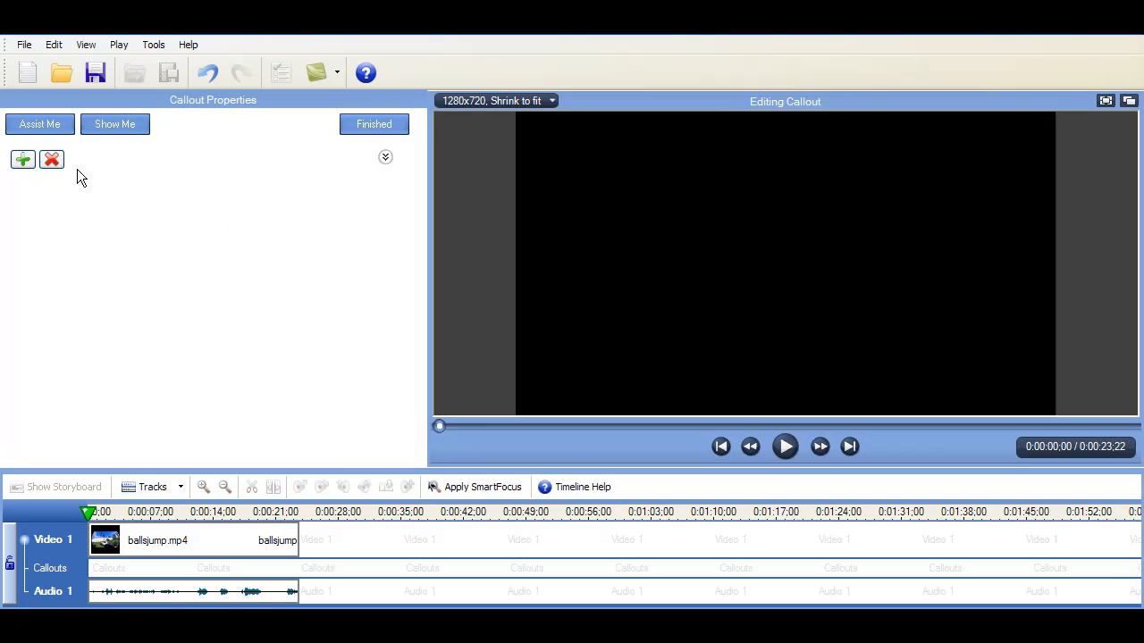
left_click(22, 159)
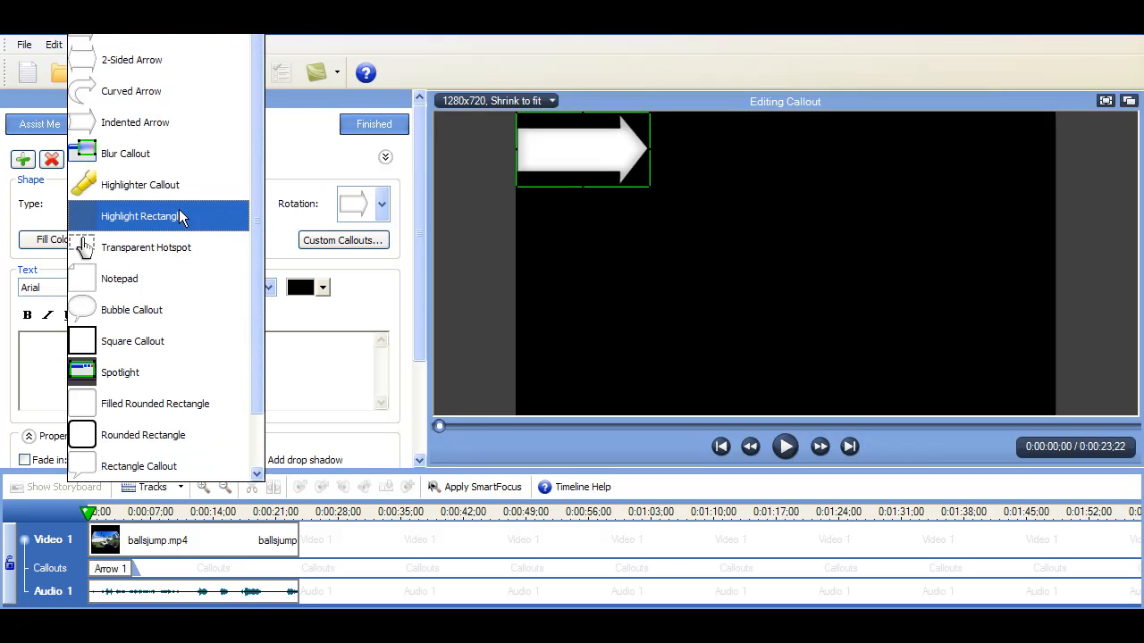
left_click(125, 153)
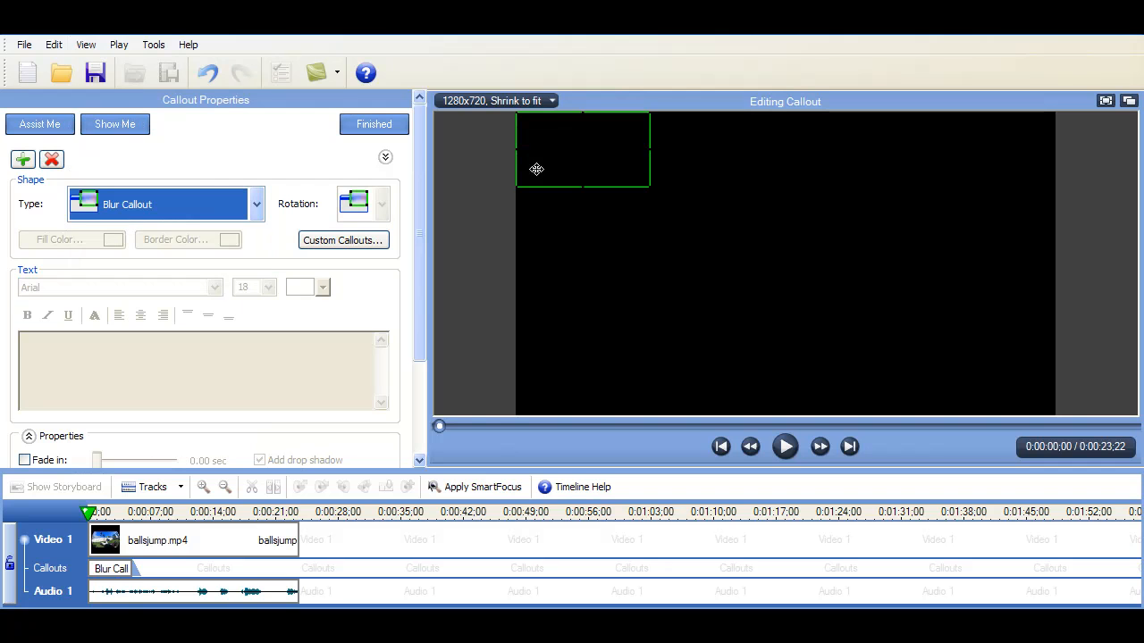
mouse_move(429, 172)
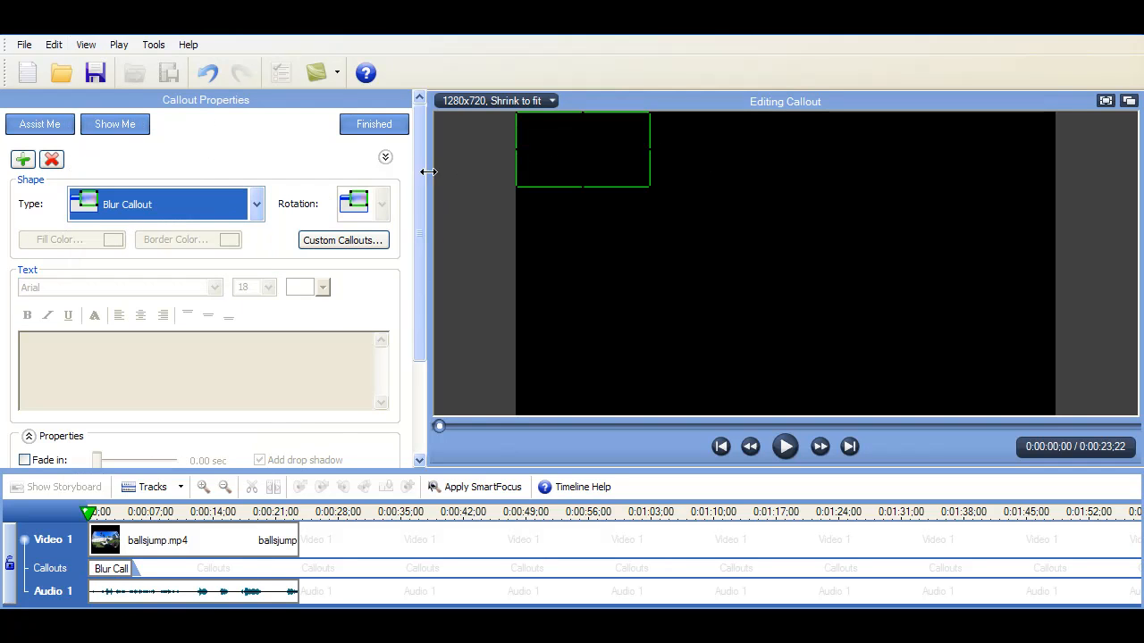
left_click(785, 446)
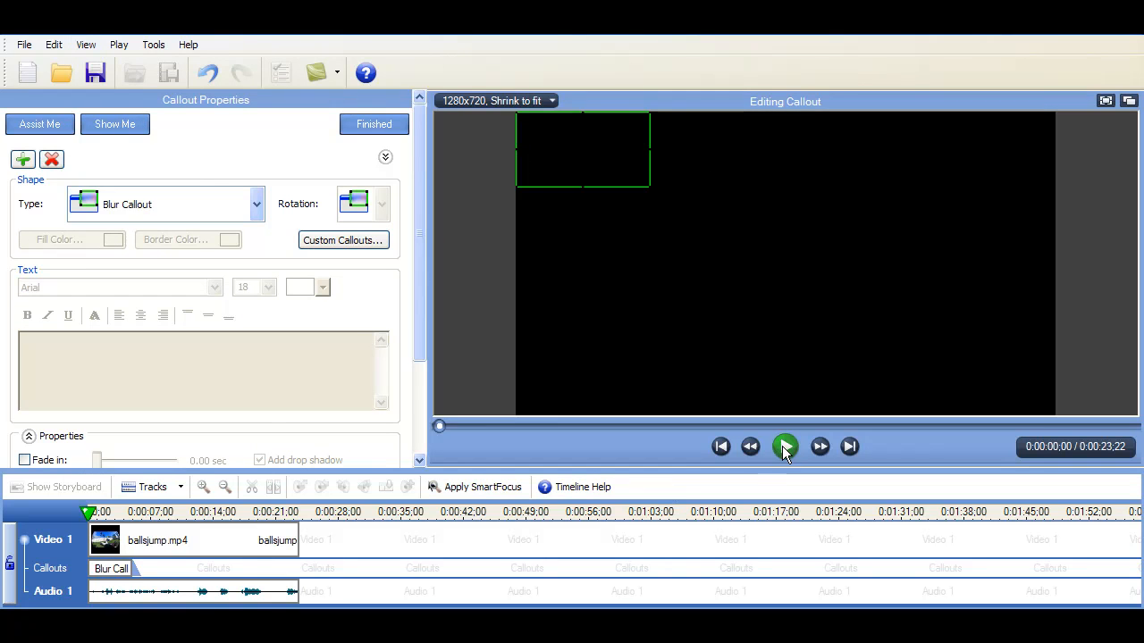
left_click(785, 447)
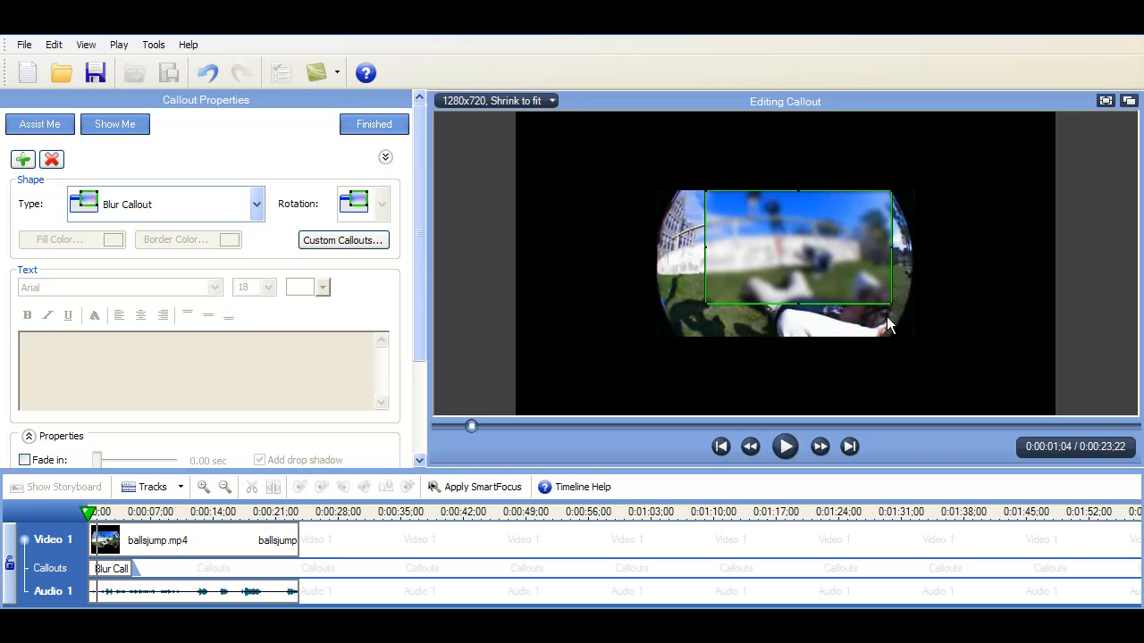
Stretch the blur area to cover the whole video frame and preview the playback.
left_click_drag(892, 302, 927, 337)
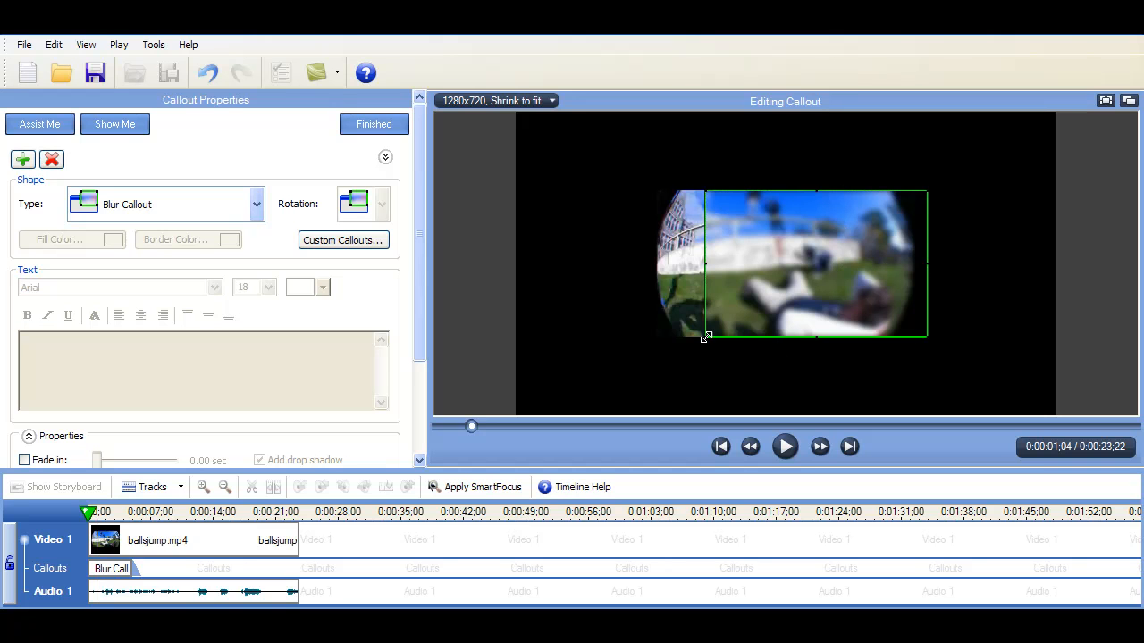
left_click_drag(706, 337, 629, 338)
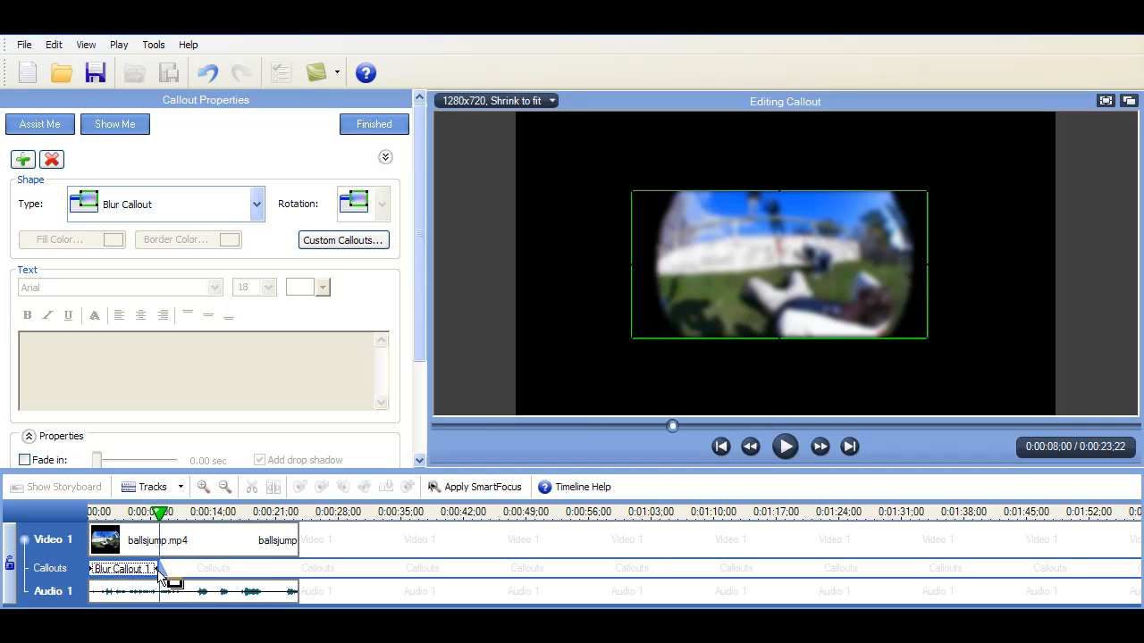
left_click(784, 447)
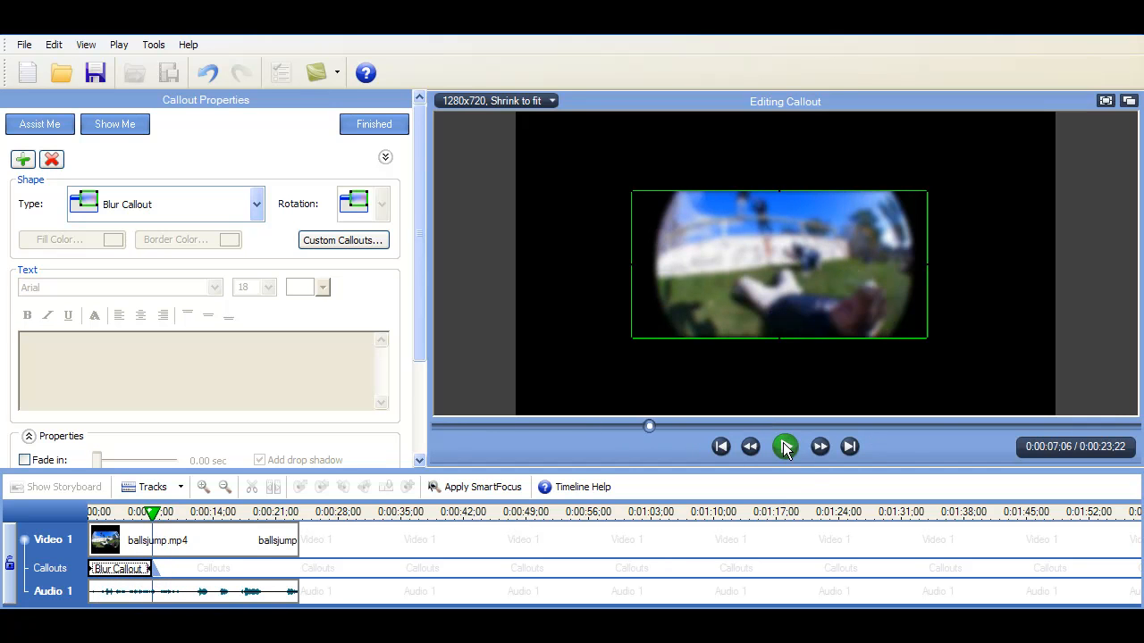
left_click(785, 447)
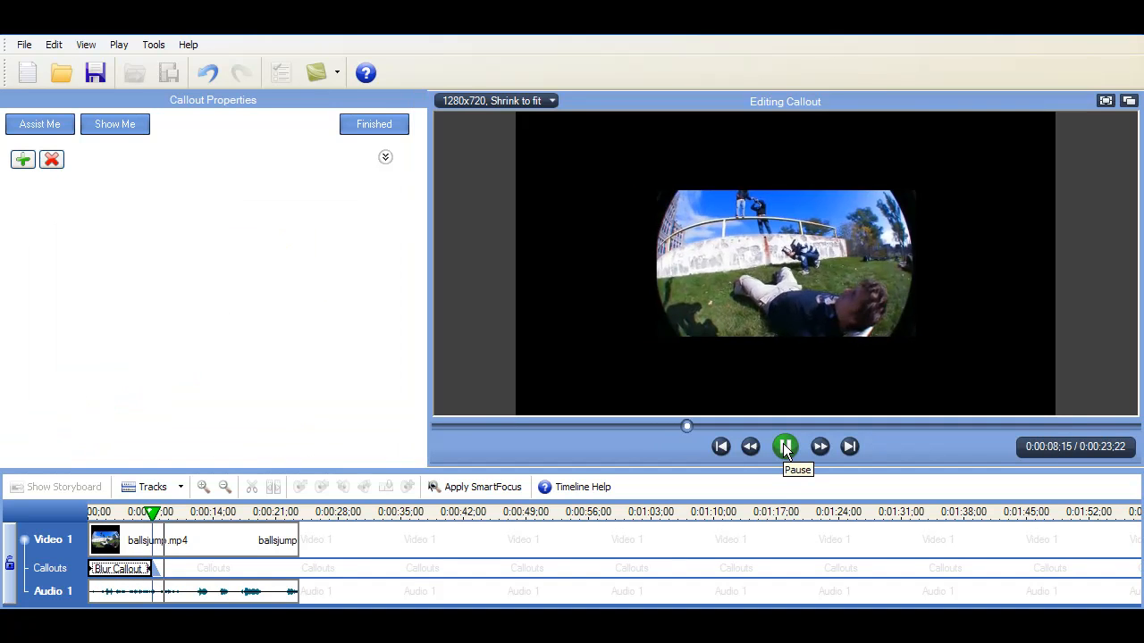
left_click(785, 447)
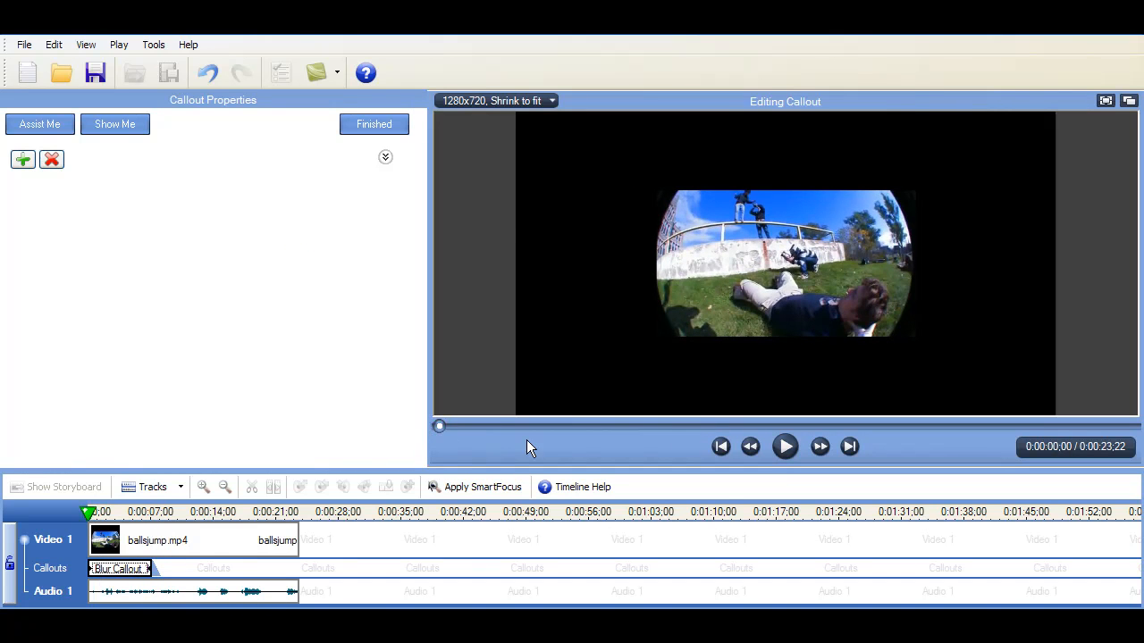
Play the video through with the blur, then finish the callout editing.
left_click(785, 447)
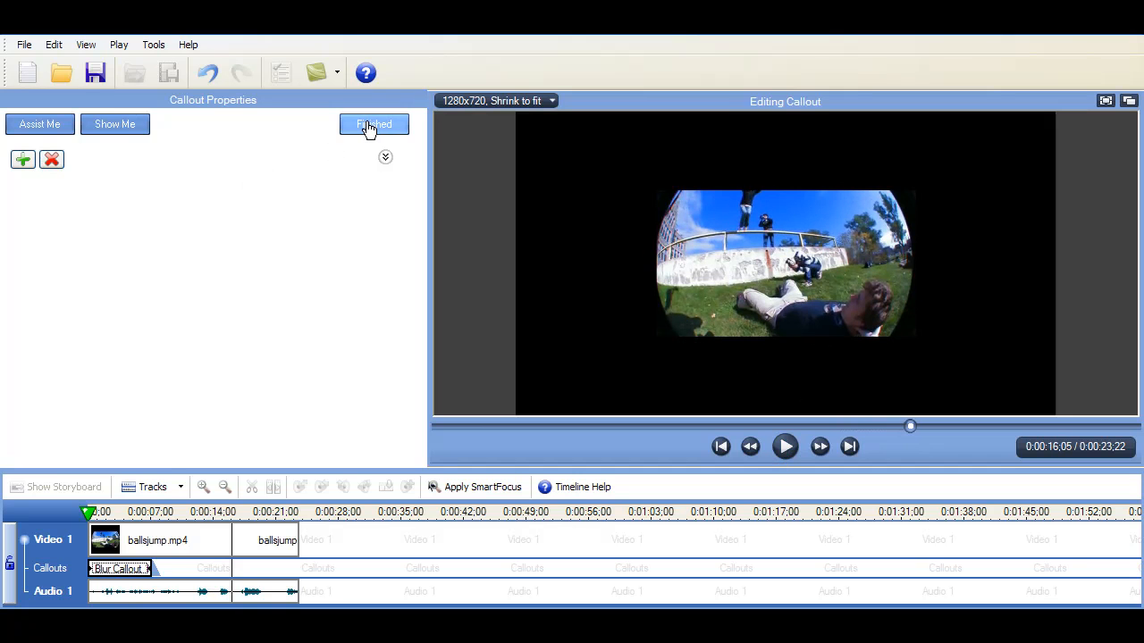
left_click(372, 125)
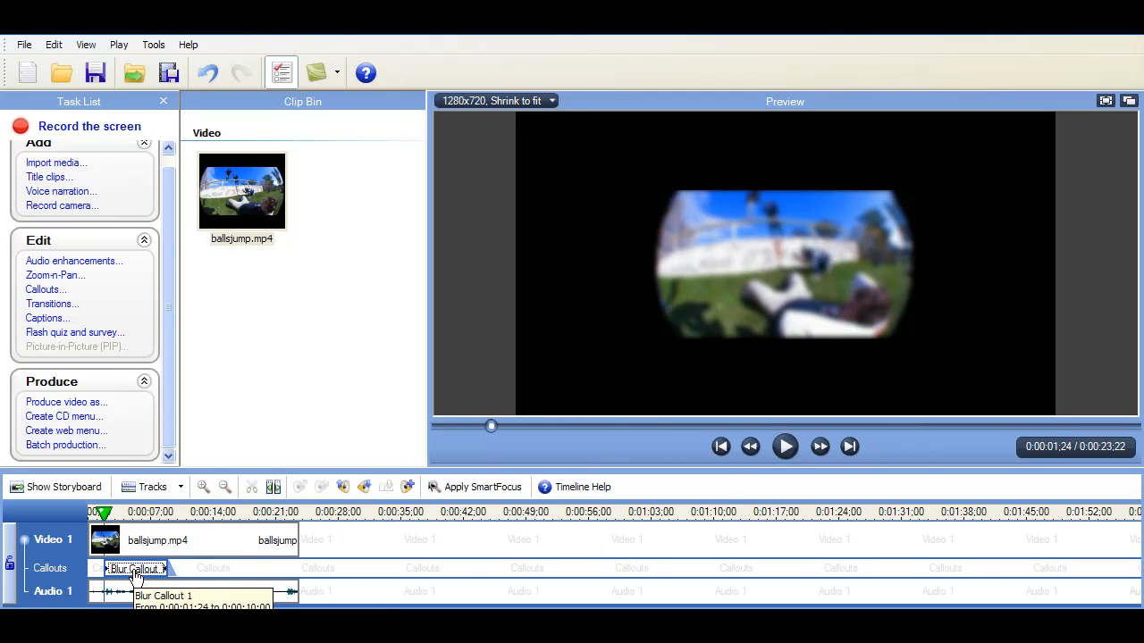
Play the project to check the blur at its later position on the track.
left_click(784, 446)
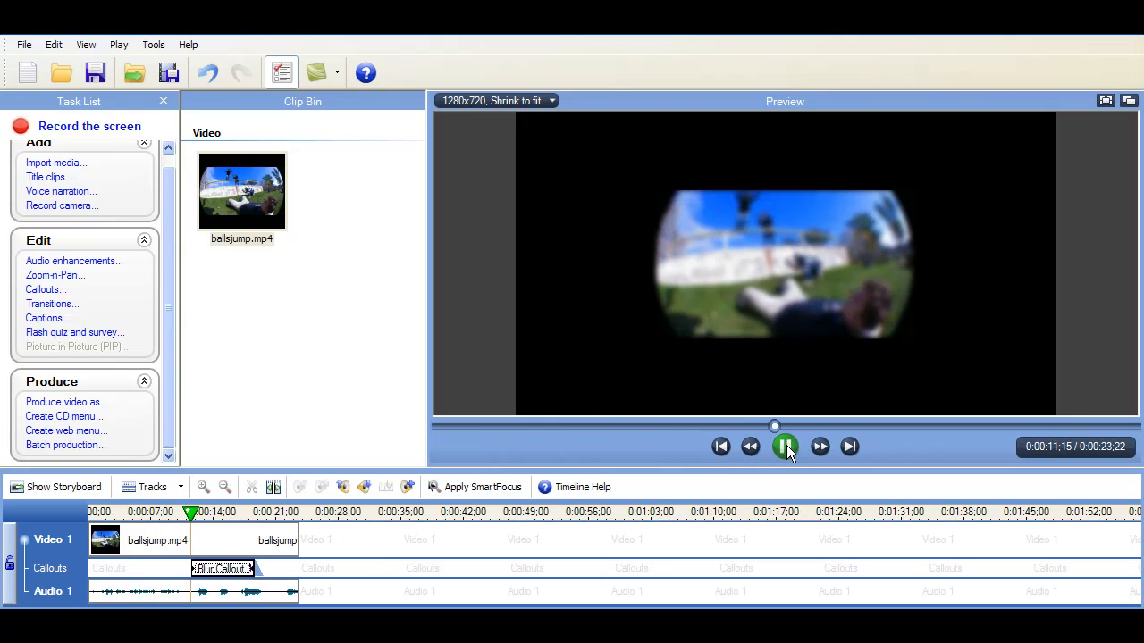
left_click(783, 447)
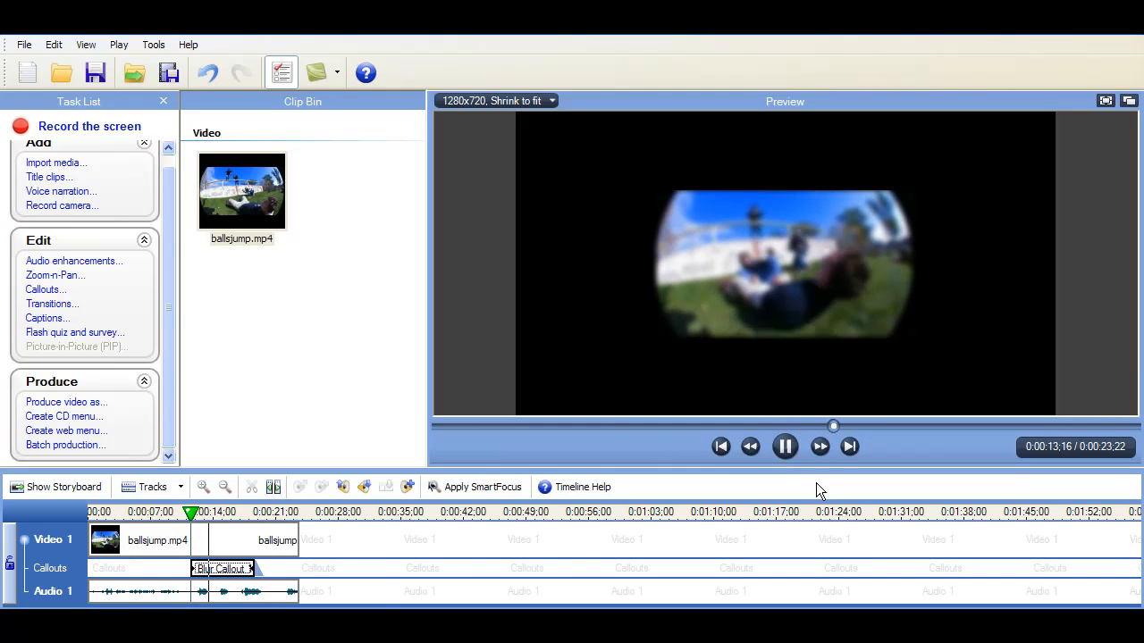